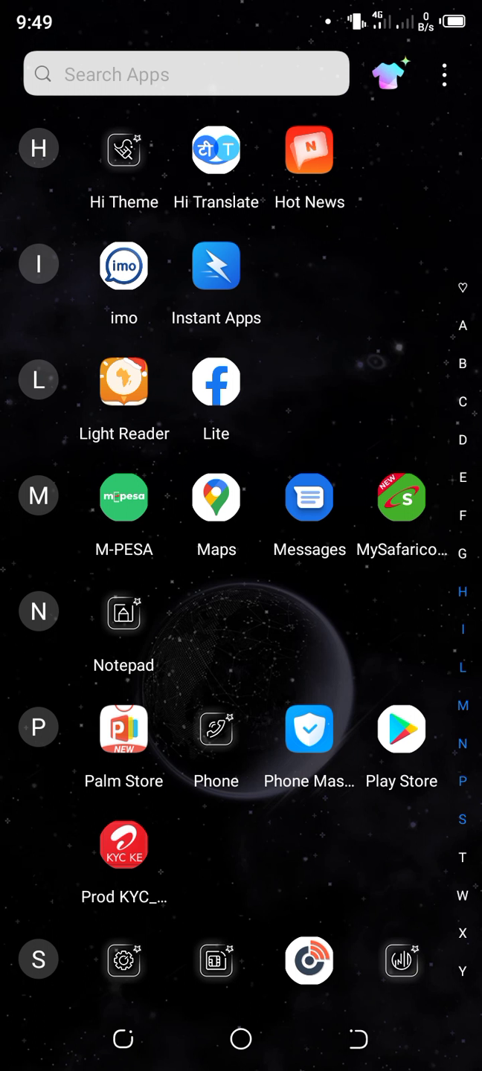
- Scroll the app drawer down through the alphabetical list toward the S section
scroll(down, 3)
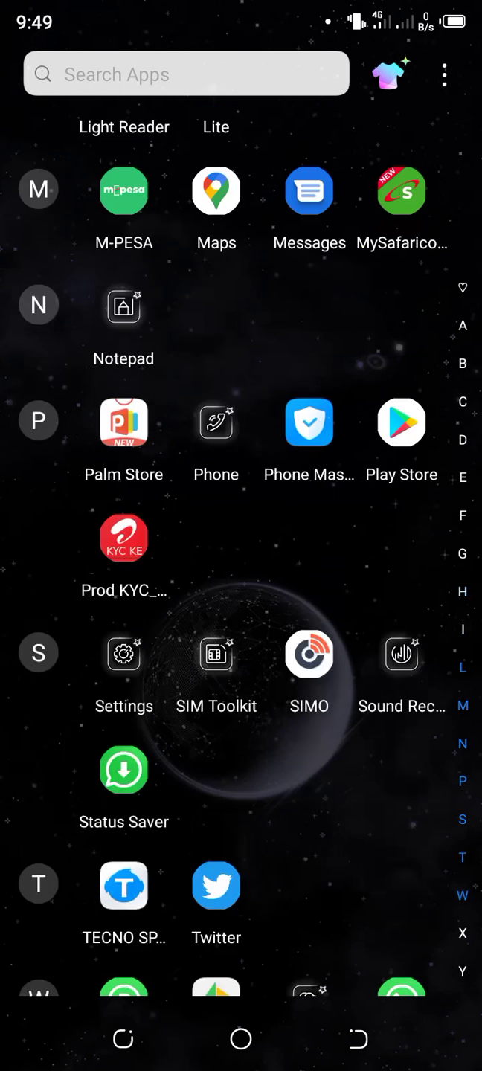
scroll(down, 3)
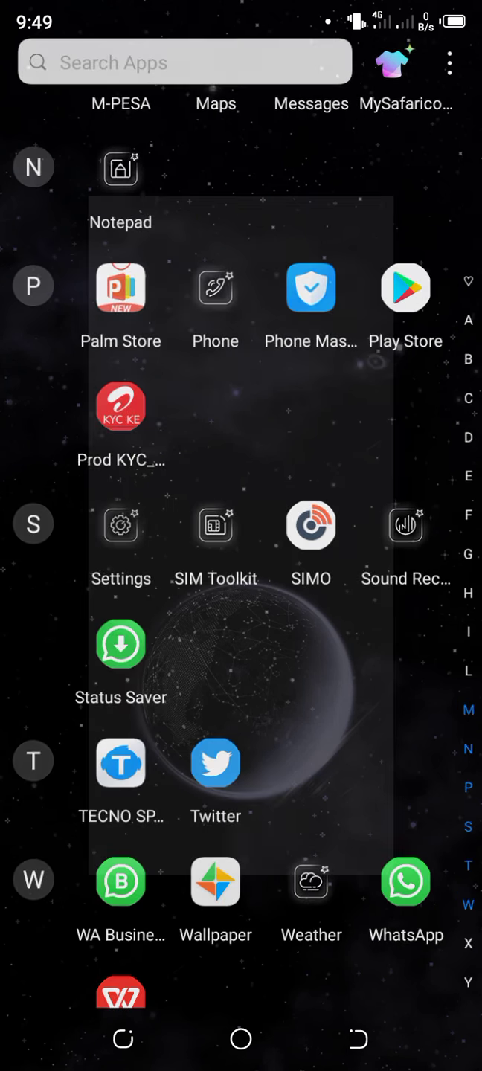
click(120, 527)
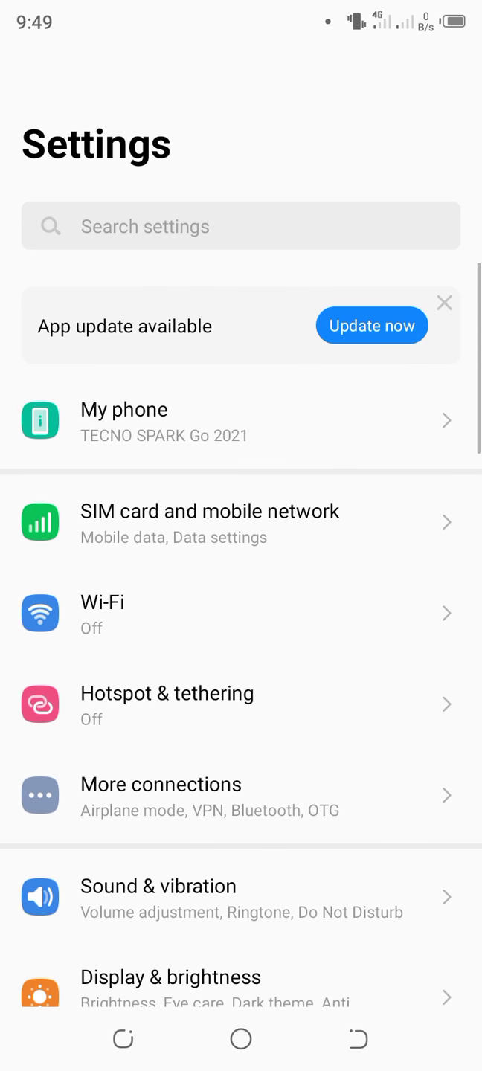
scroll(down, 3)
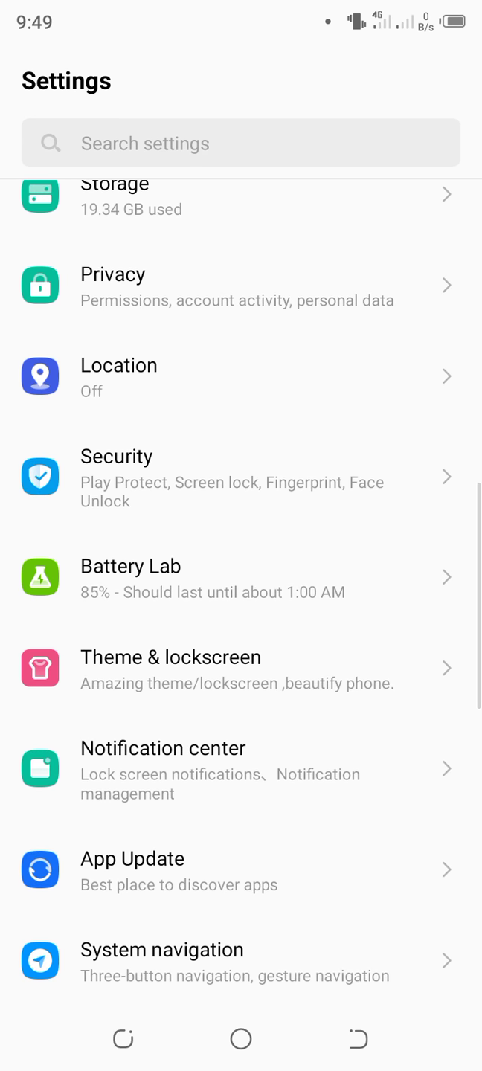
scroll(down, 3)
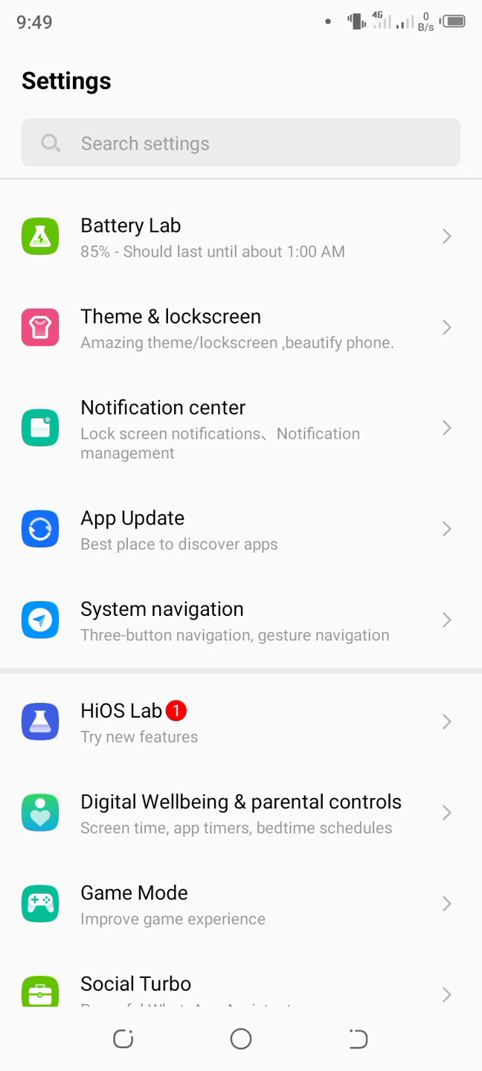
scroll(down, 3)
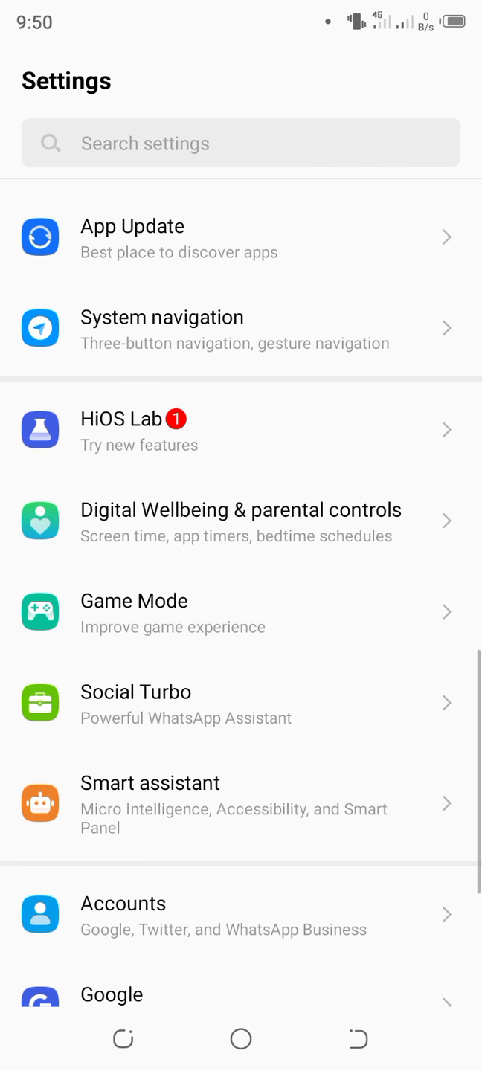
scroll(down, 3)
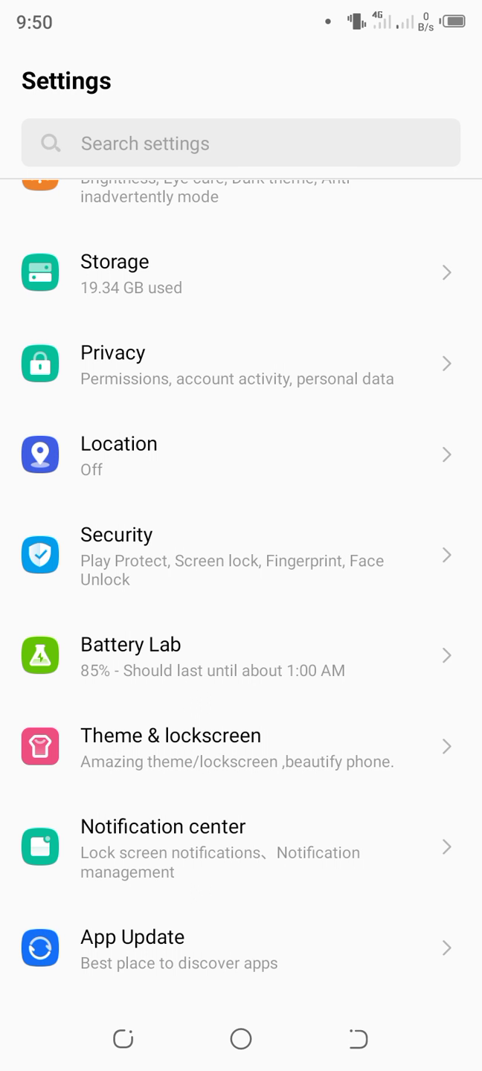
scroll(up, 3)
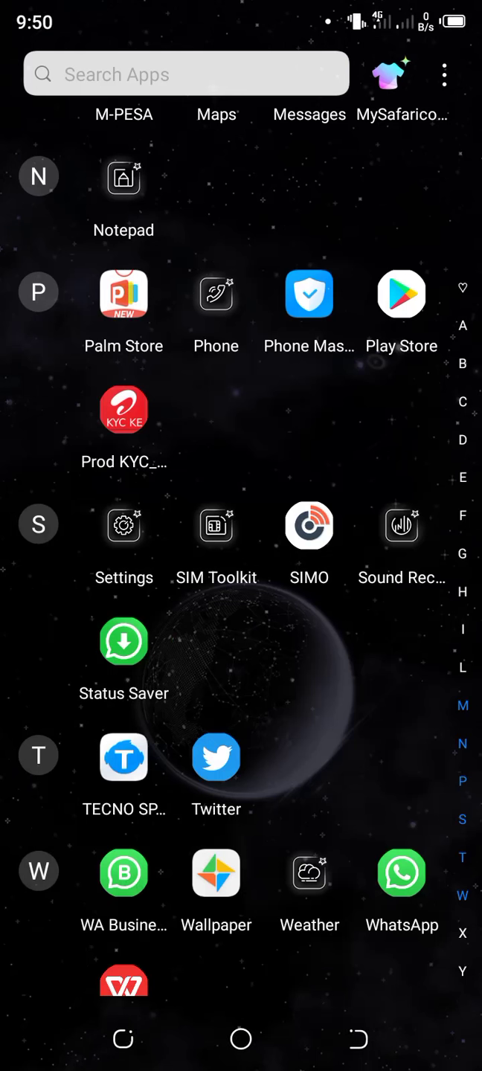
- Search the app drawer for 'Sett', launch Settings from the results, then return home
click(175, 74)
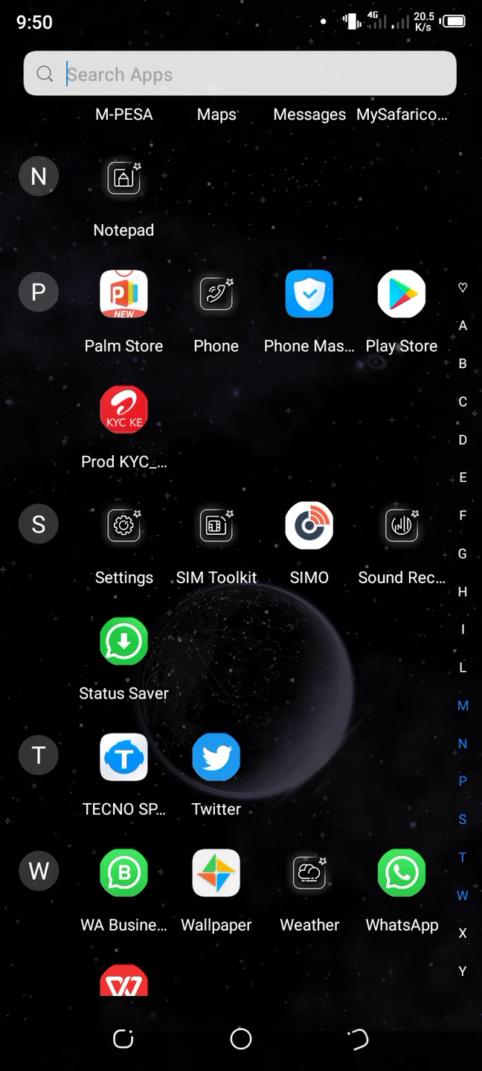
click(241, 74)
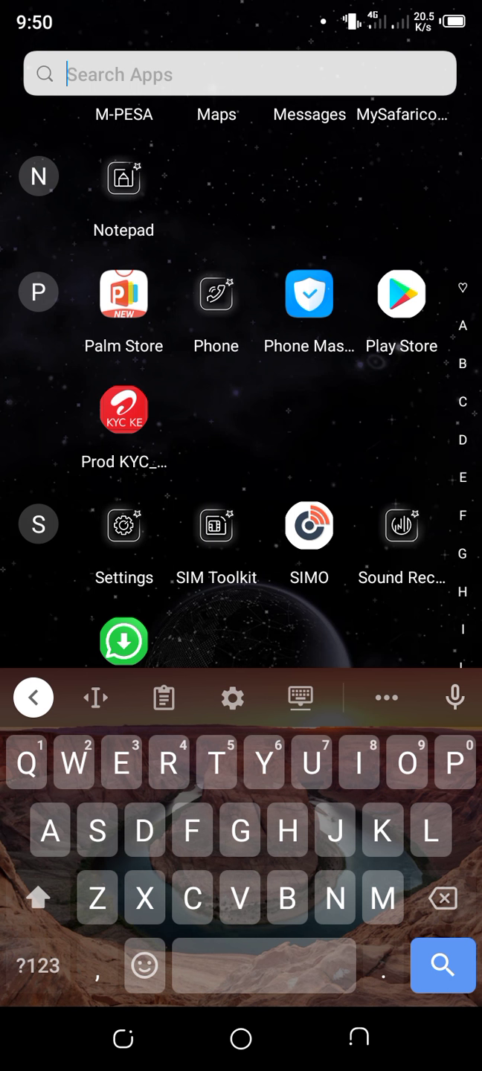
text(S)
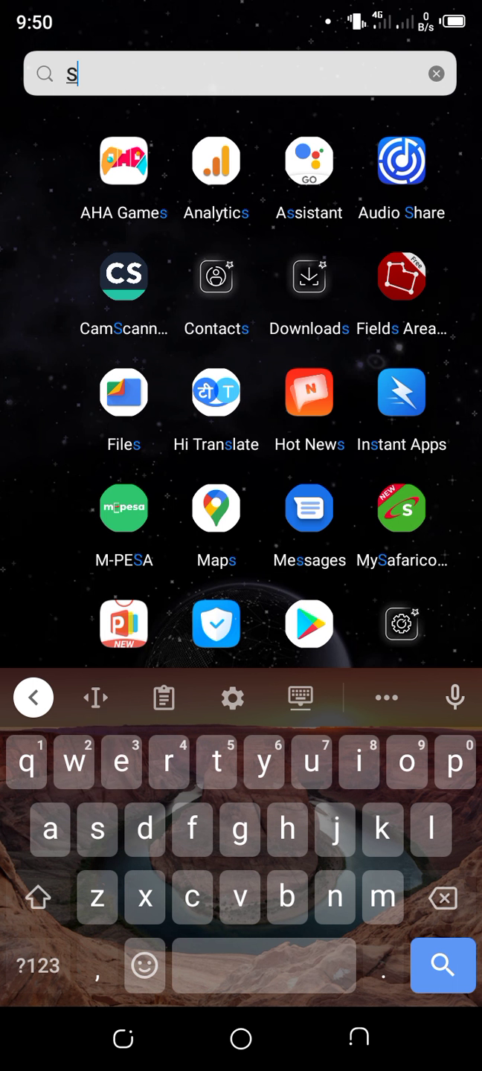
text(ett)
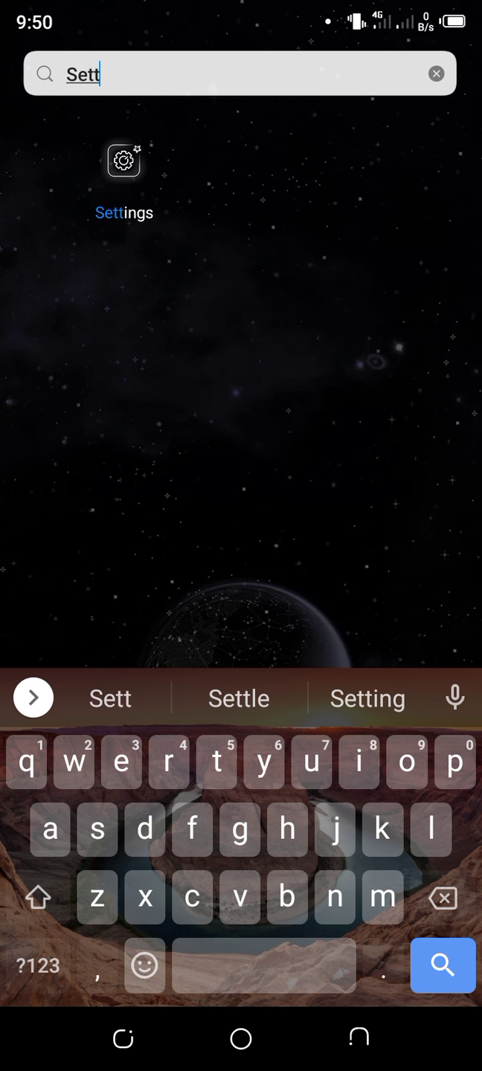
click(123, 159)
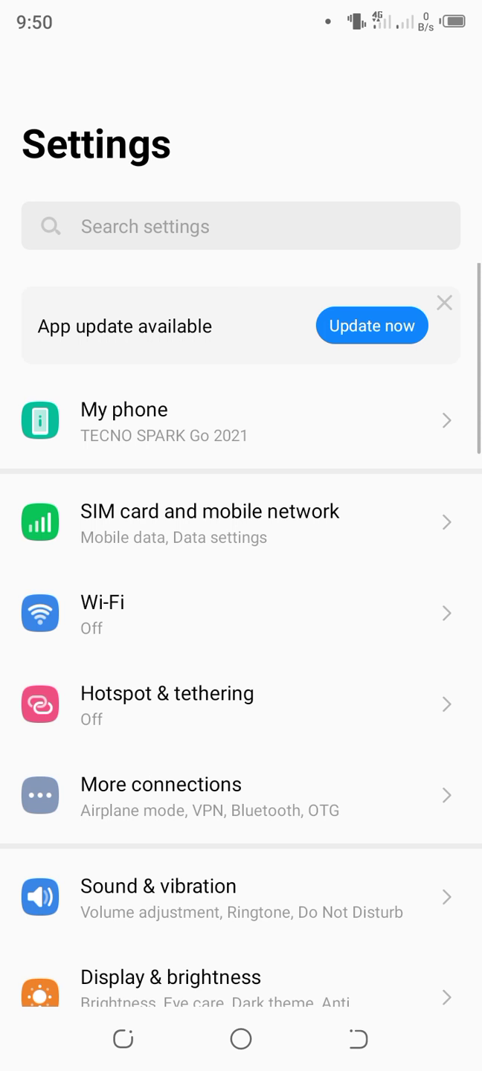
scroll(down, 3)
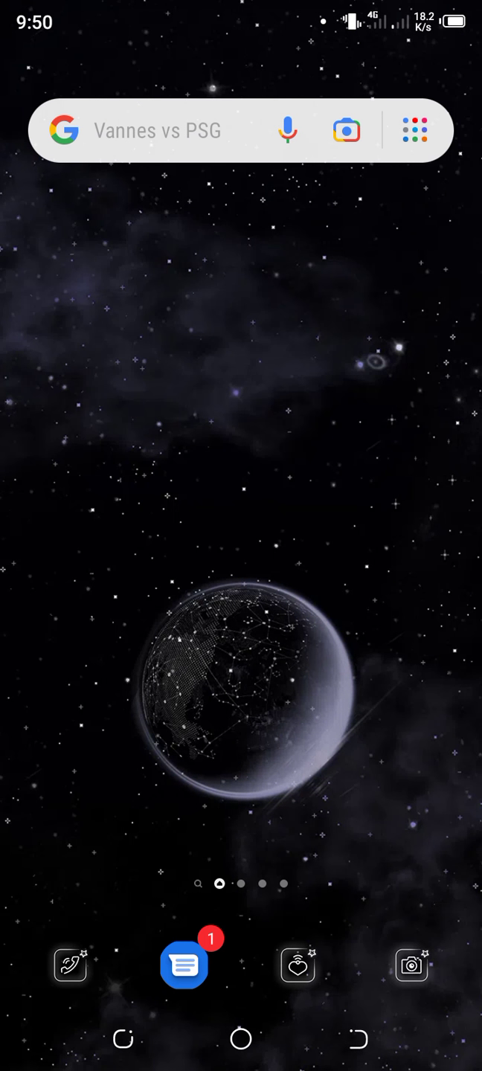
- Scroll the app list to the S section and launch Settings
scroll(up, 3)
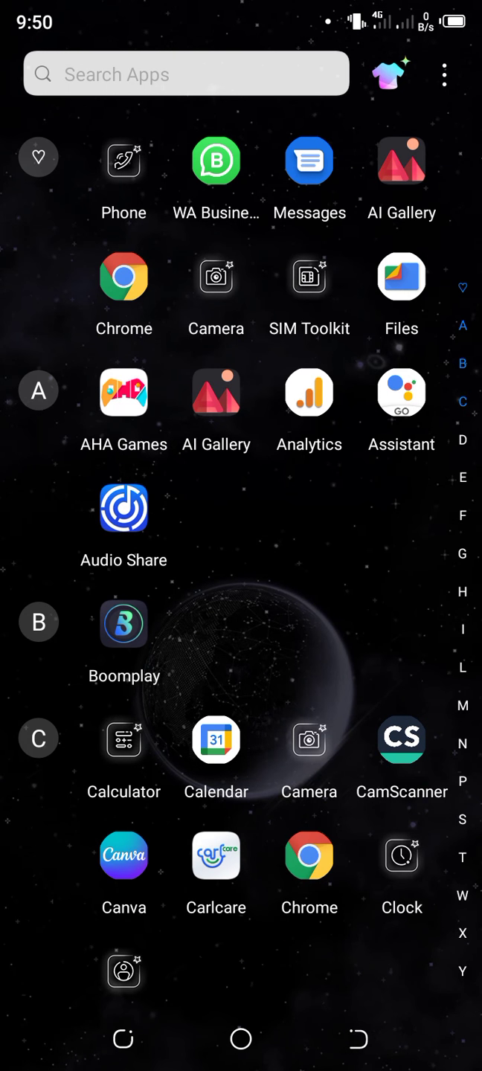
scroll(down, 3)
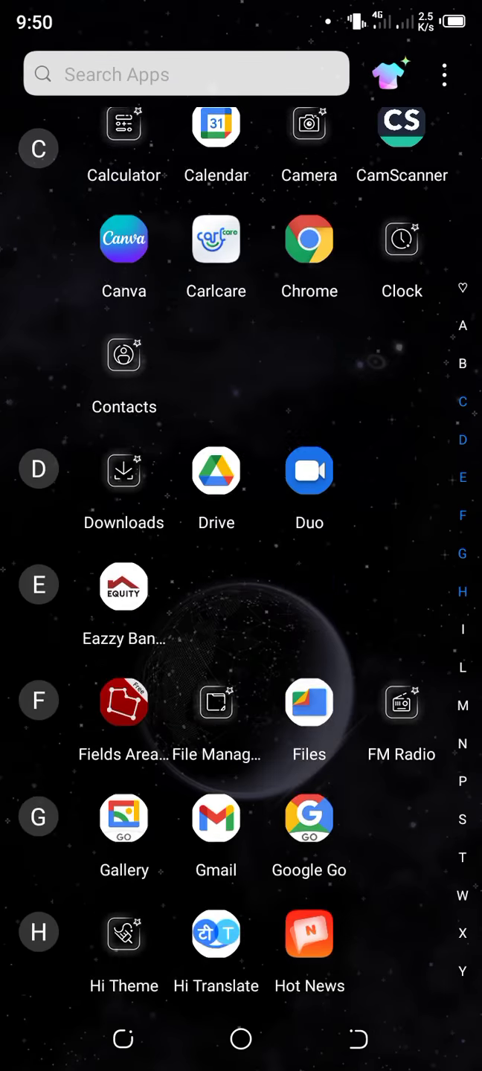
scroll(down, 3)
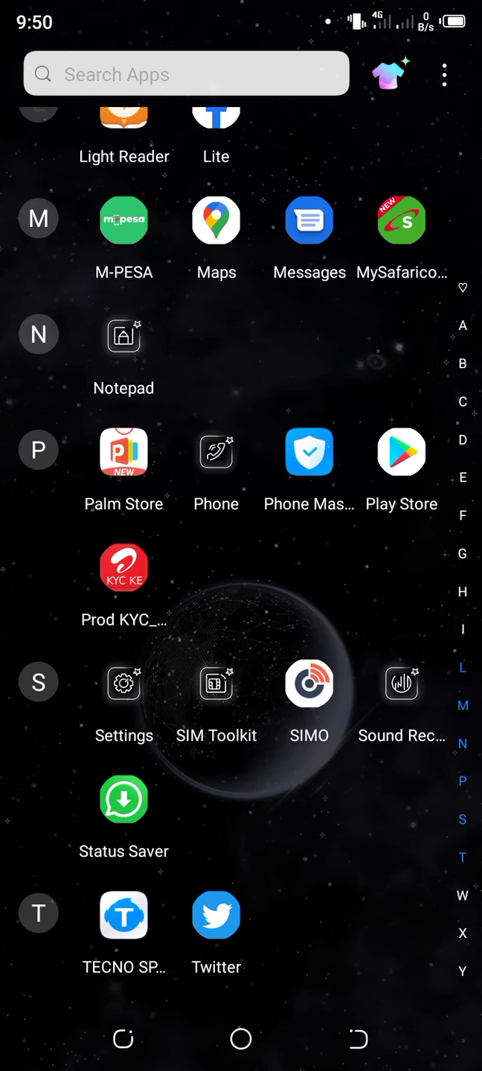
scroll(down, 3)
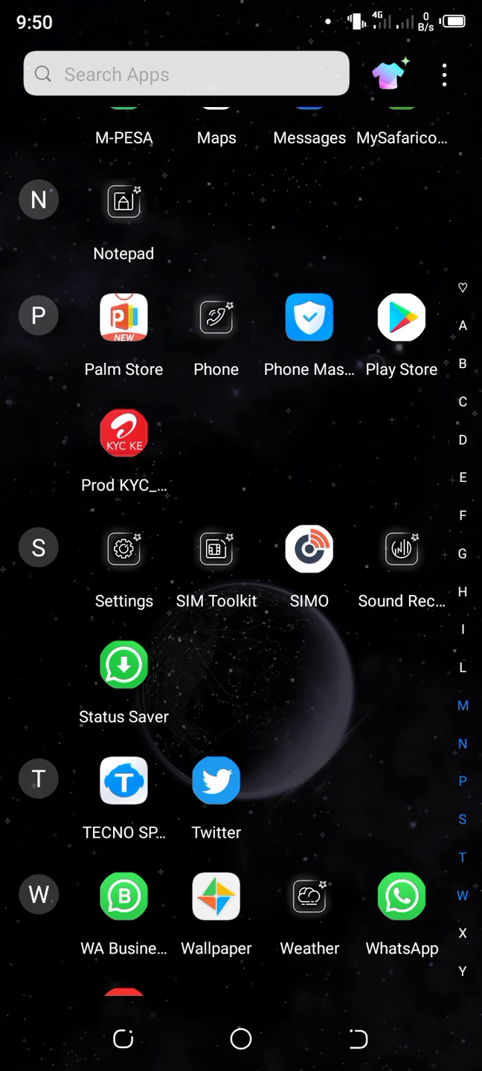
click(123, 549)
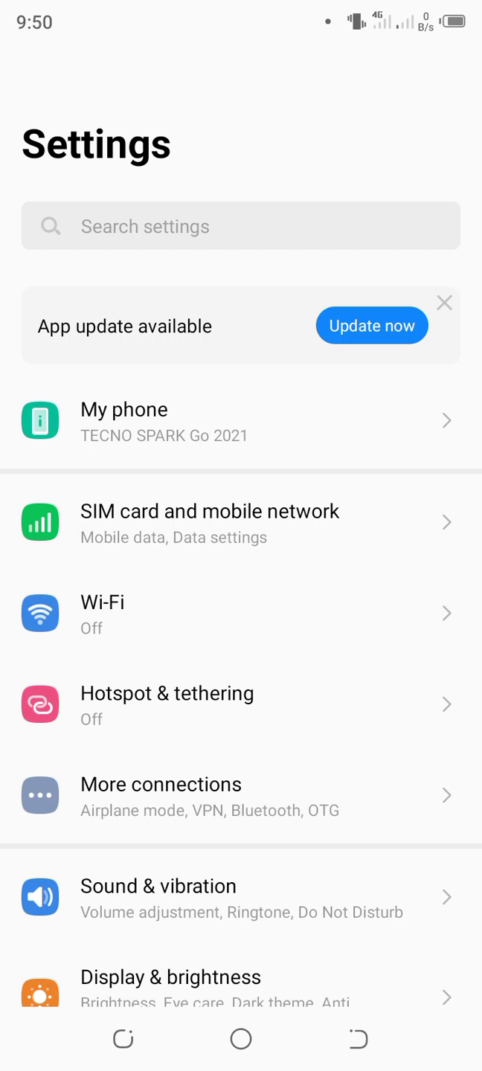
- Scroll down the Settings list to reach the Accounts entry
scroll(down, 3)
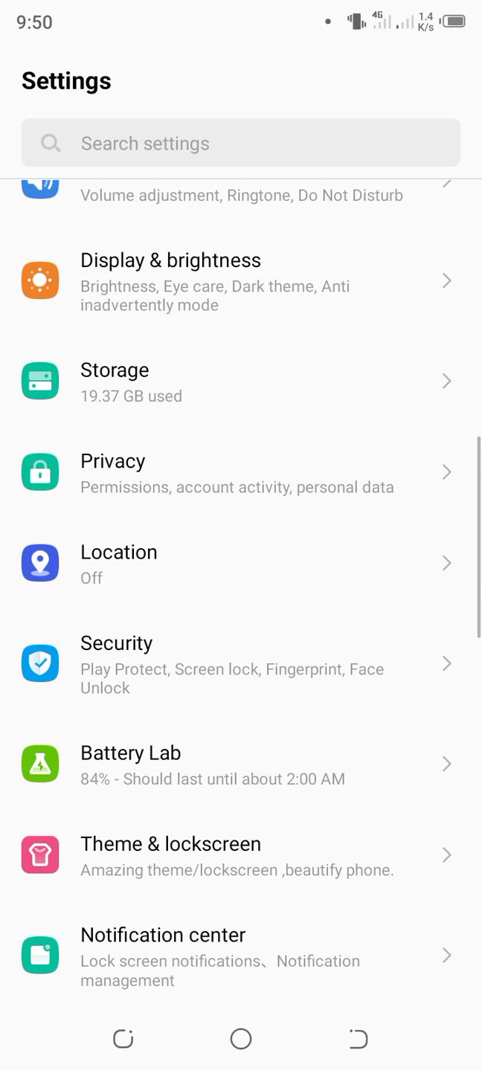
scroll(down, 3)
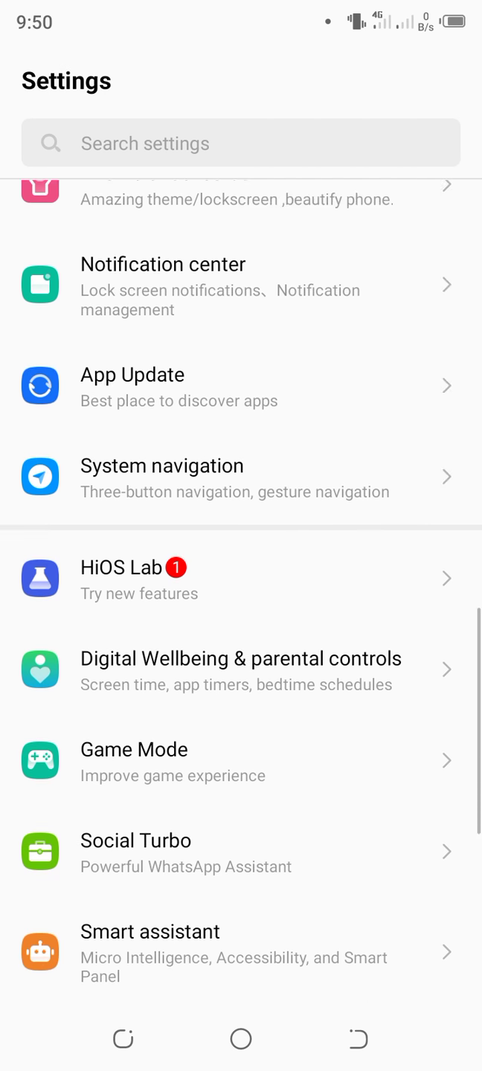
scroll(down, 3)
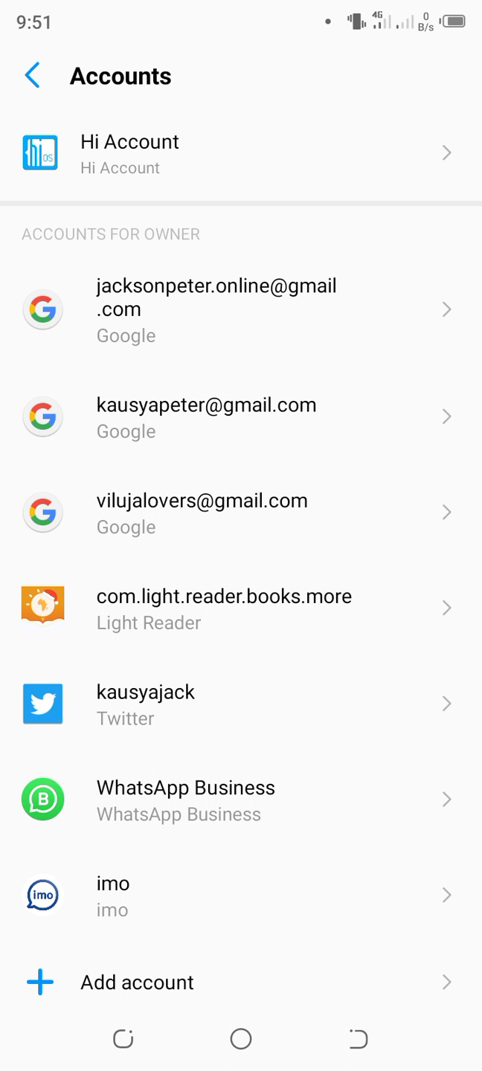
- Add a new account and choose Google as the account type
click(137, 981)
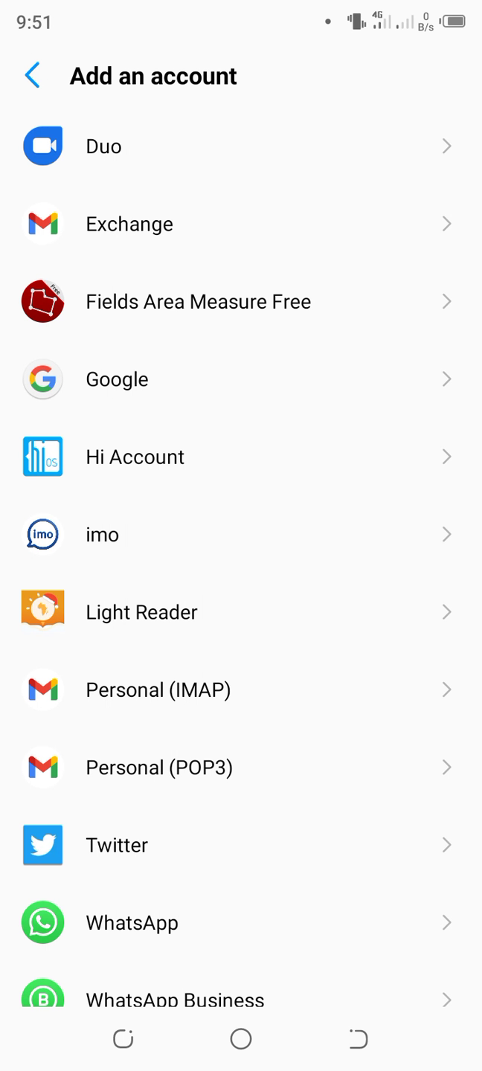
click(31, 76)
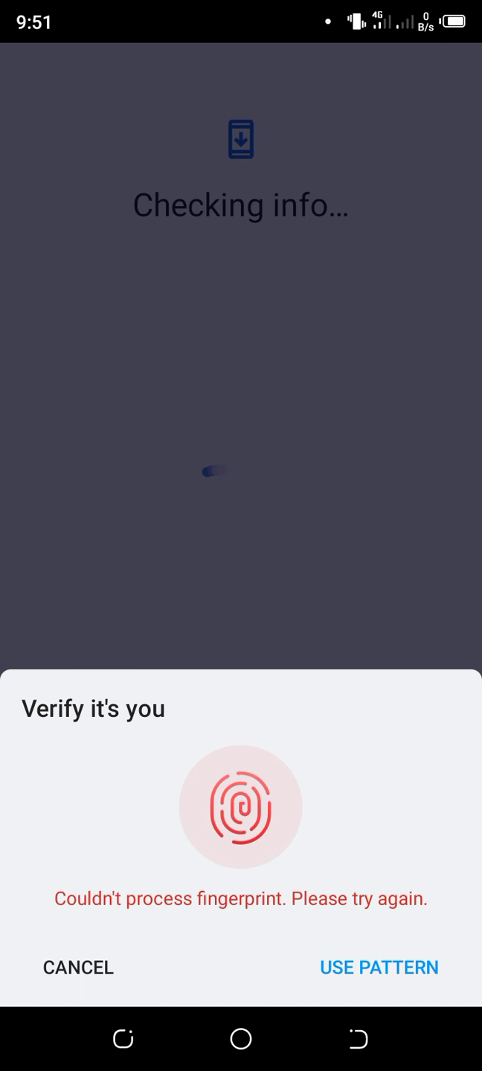
- Pass the 'Verify it's you' check using the pattern to reach Google sign-in
click(78, 967)
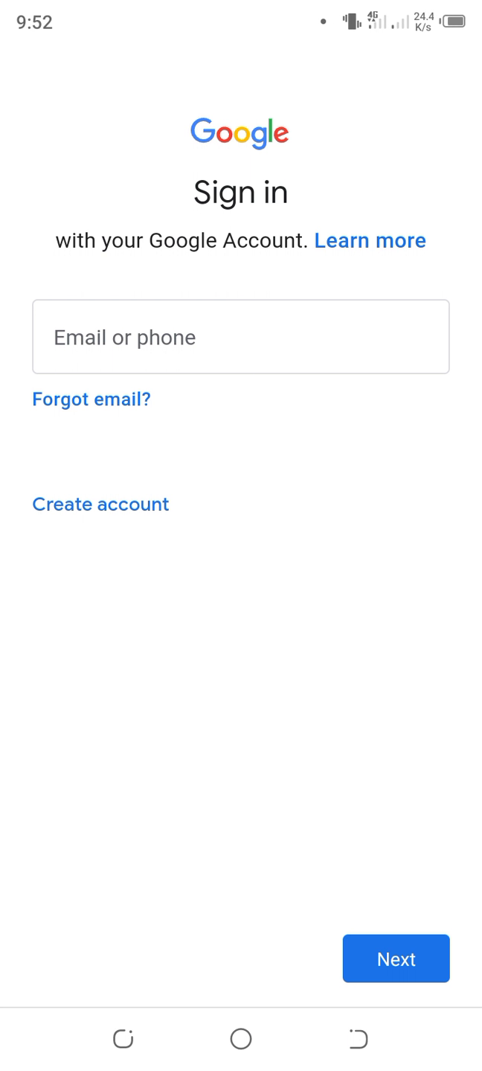
- Try a saved email address, clear it after the already-added error, and choose Create account
click(241, 336)
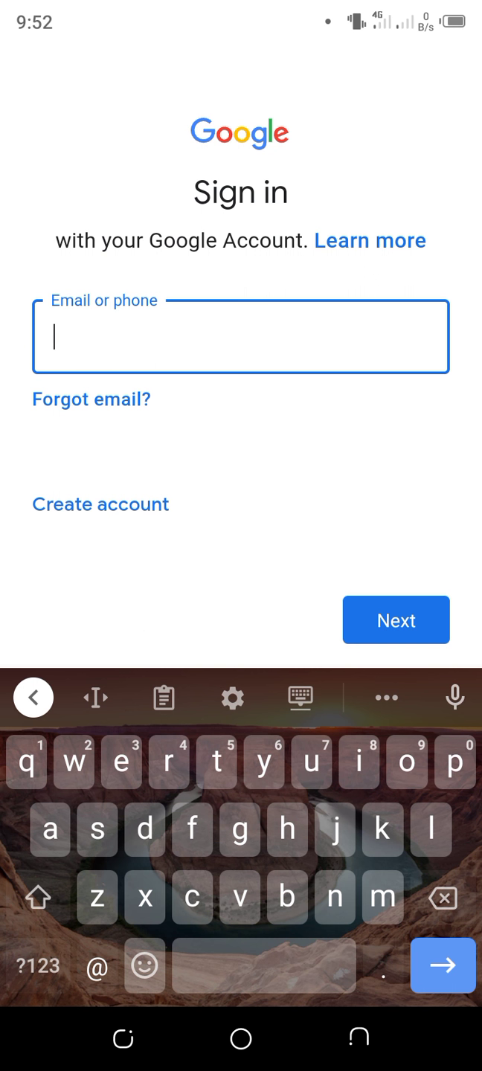
click(241, 336)
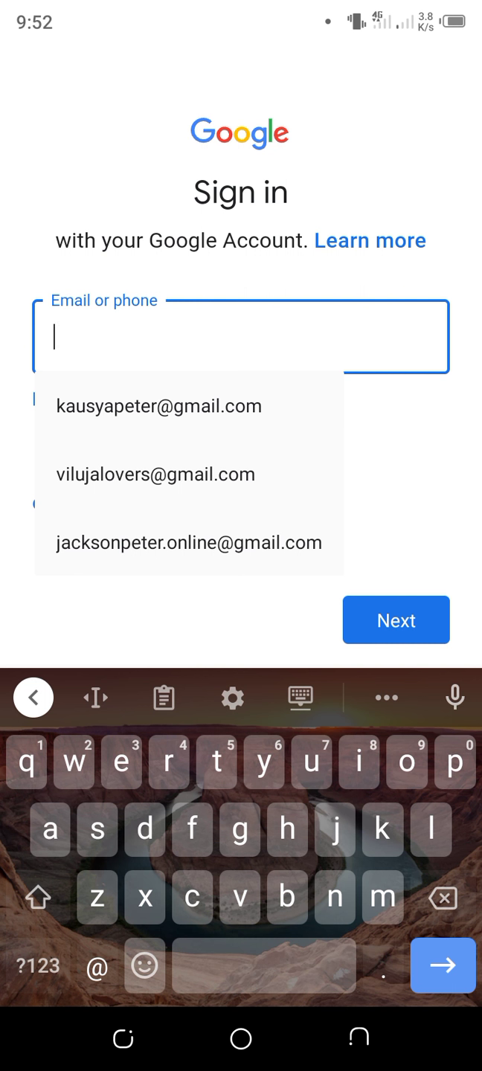
click(158, 406)
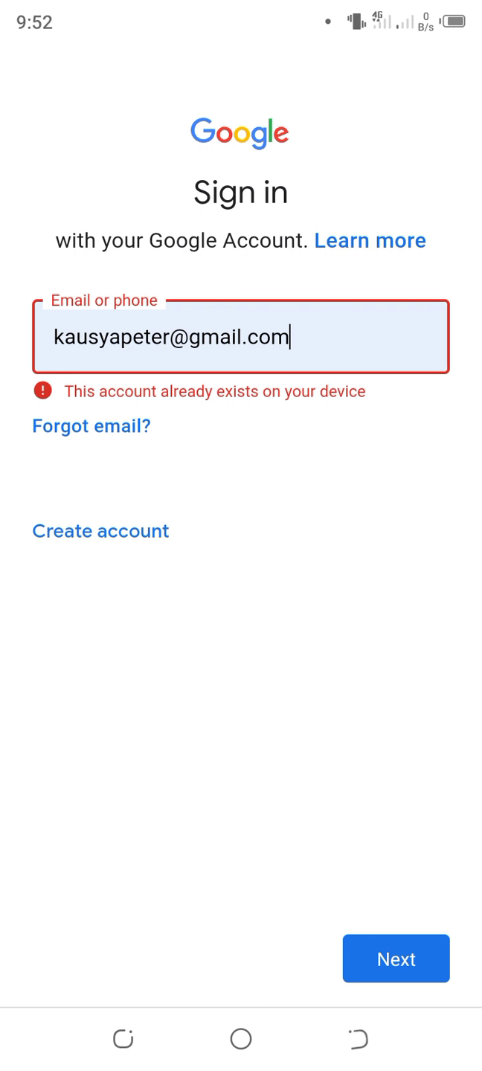
click(239, 339)
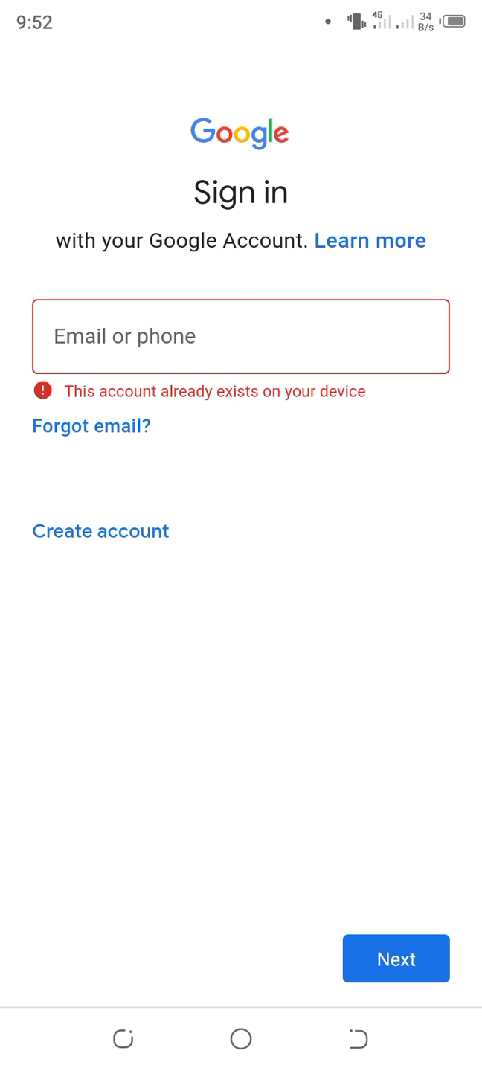
click(99, 531)
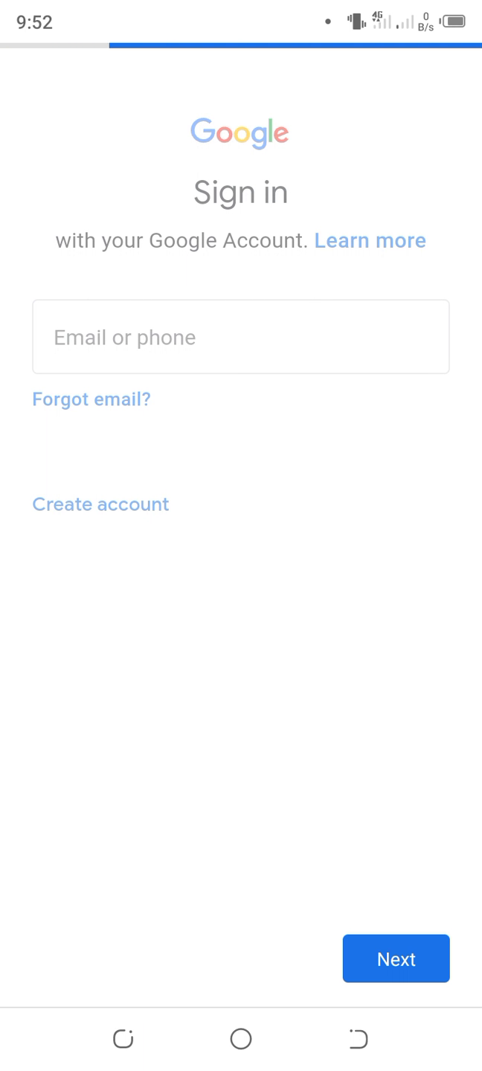
- Proceed to the Create a Google Account page and focus the First and Last name fields
click(99, 504)
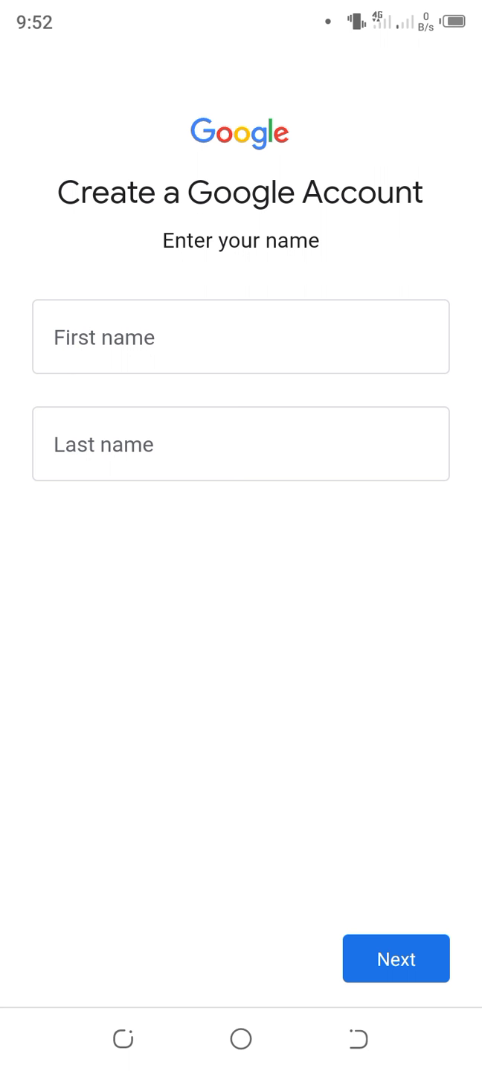
click(241, 336)
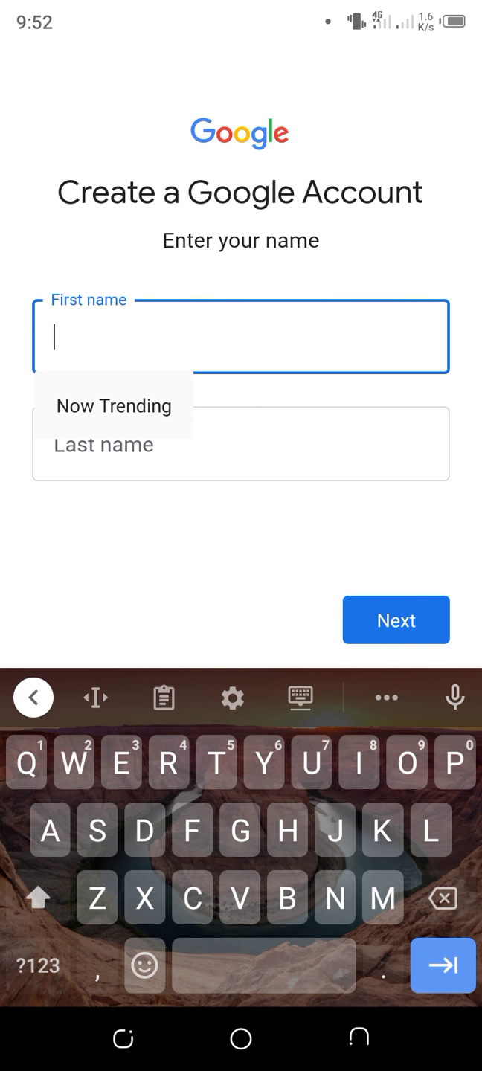
click(241, 443)
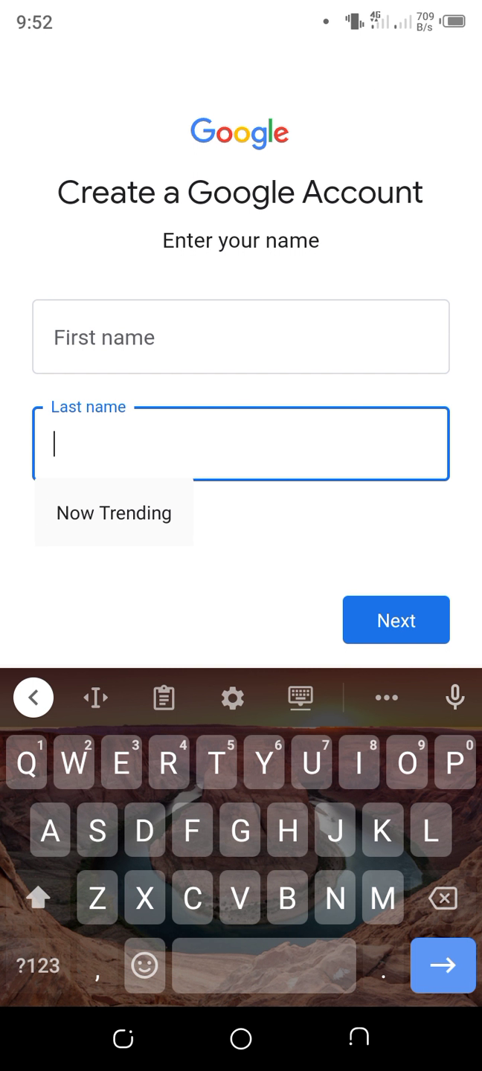